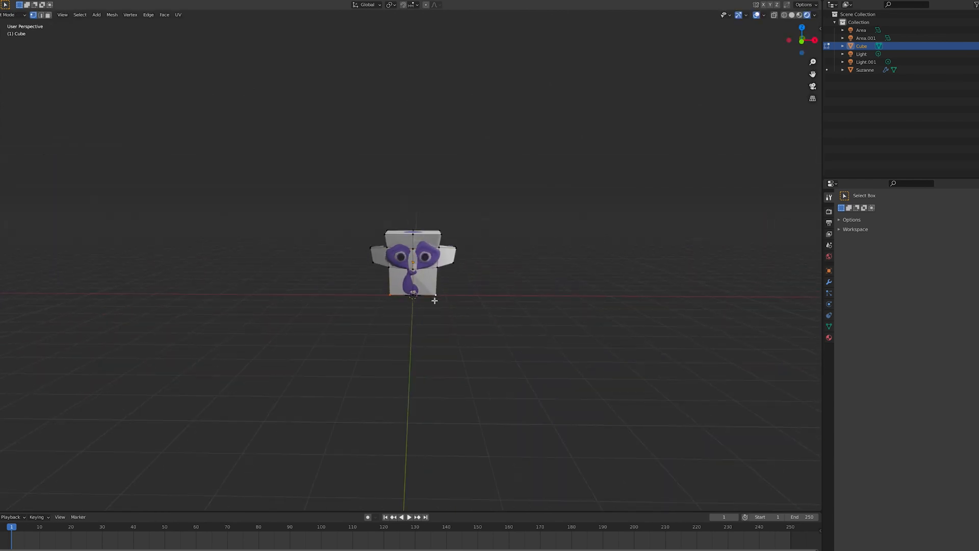
- Scale the collider mesh uniformly to about 0.975 around Suzanne's head
drag(411, 262, 381, 268)
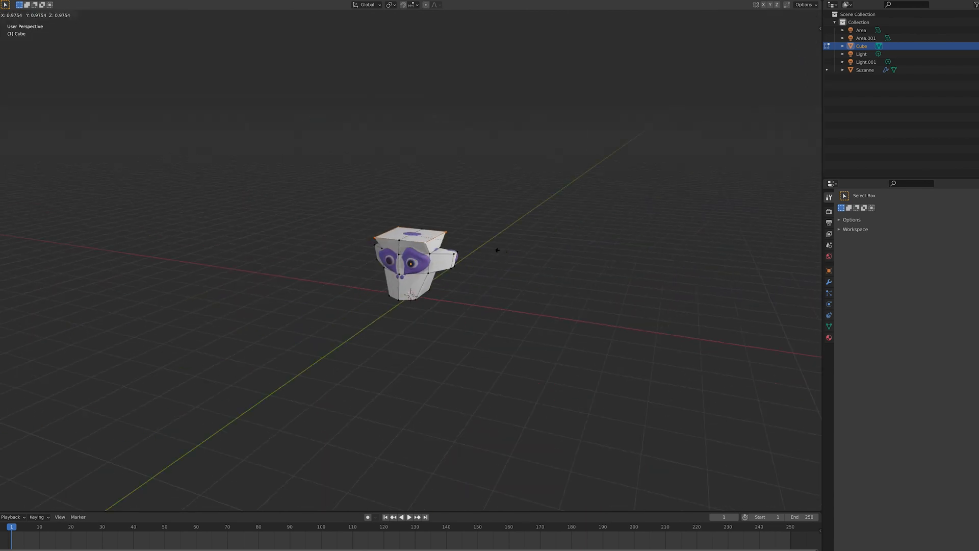
key(KP_1)
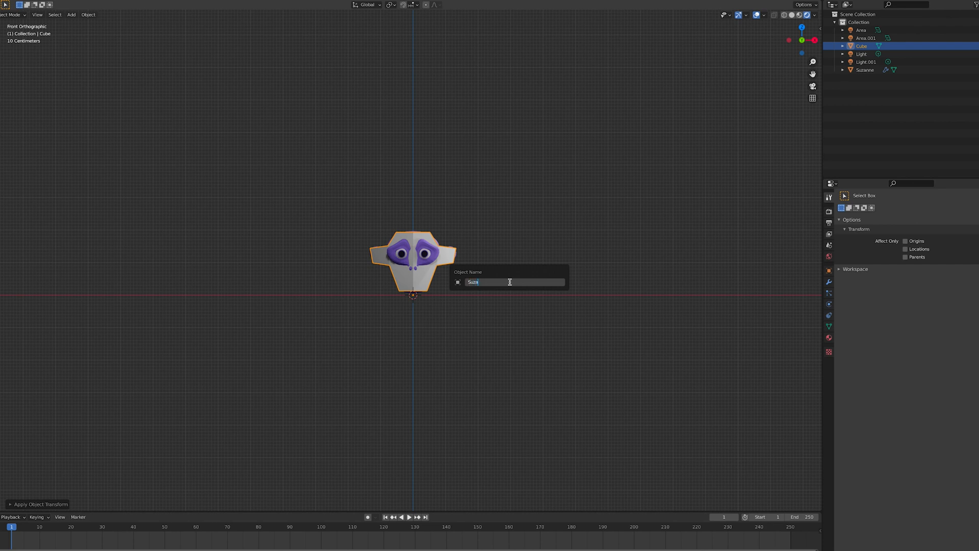
- Name the Cube collider object 'Suzanne_collider' via the rename field
text(Suzanne)
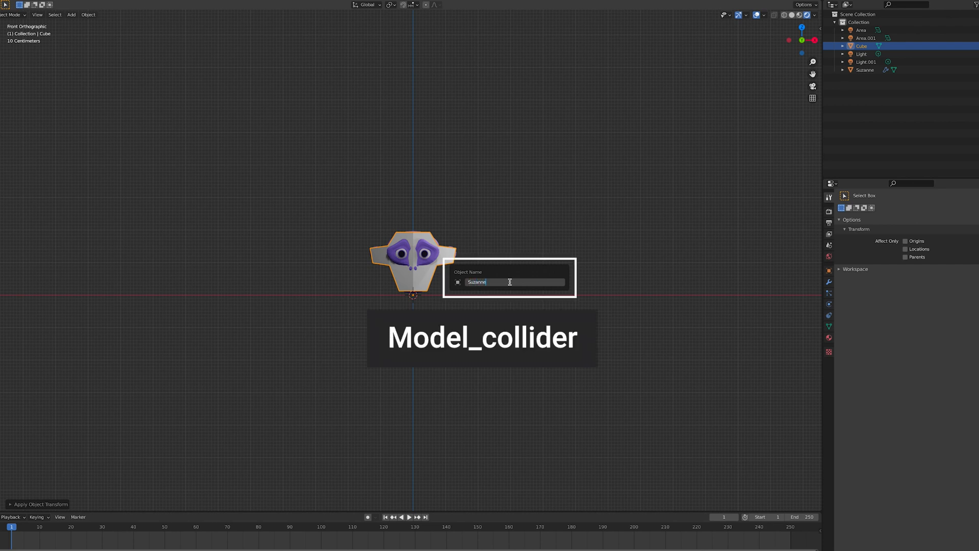
text(_c)
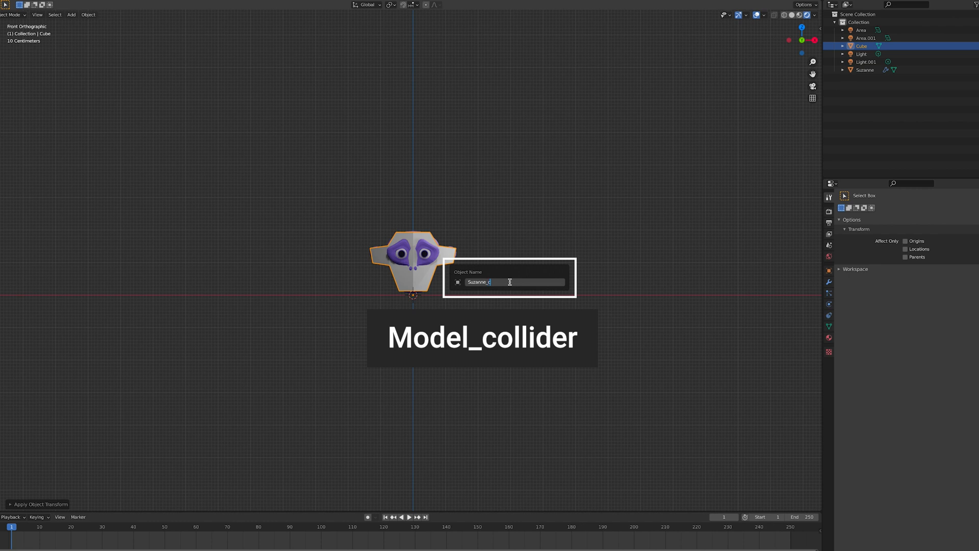
key(Return)
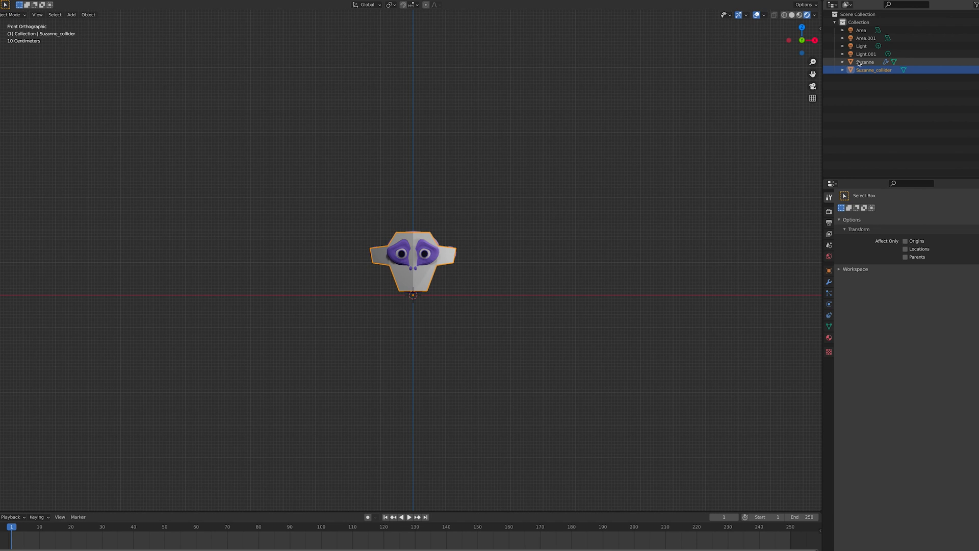
- Select Suzanne alone and enable Face Orientation overlay so she shows all blue
click(6, 11)
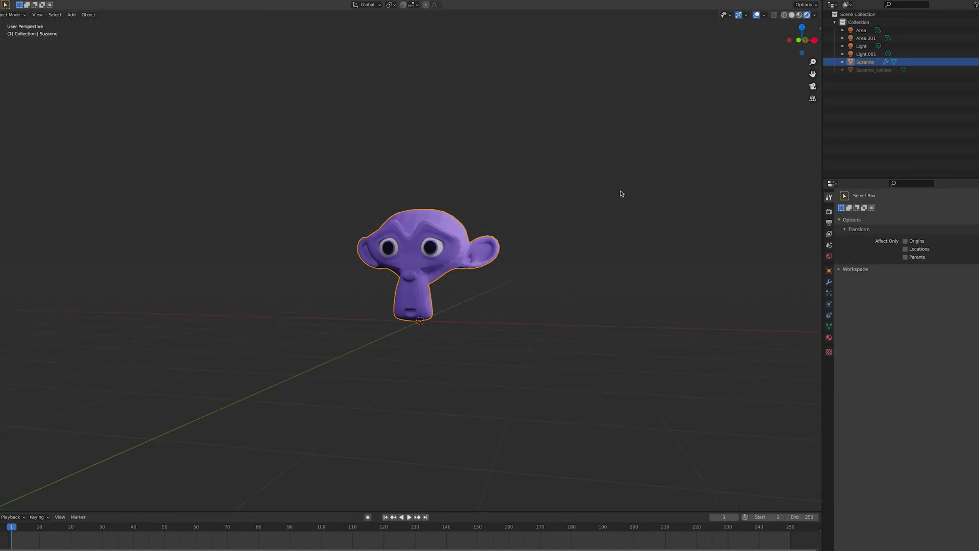
click(738, 14)
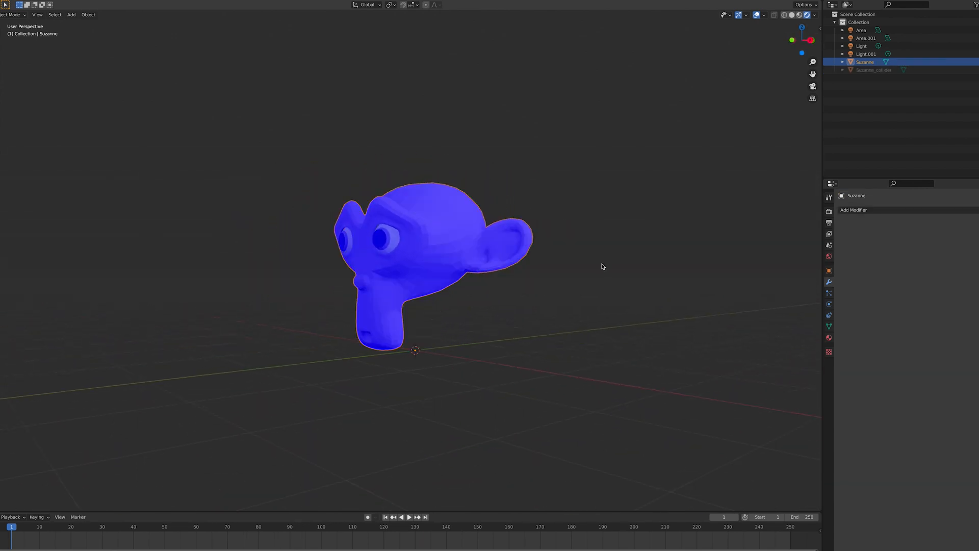
key(Tab)
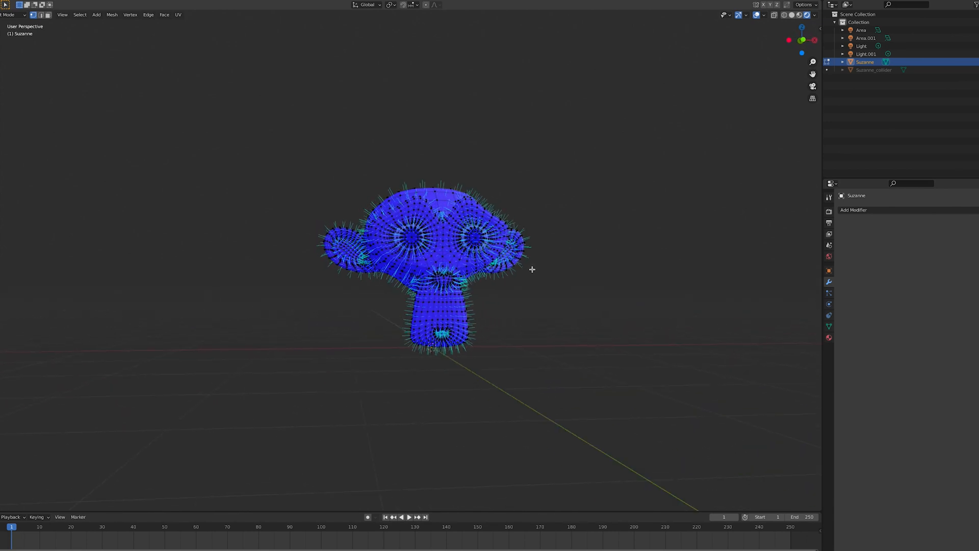
drag(532, 269, 474, 272)
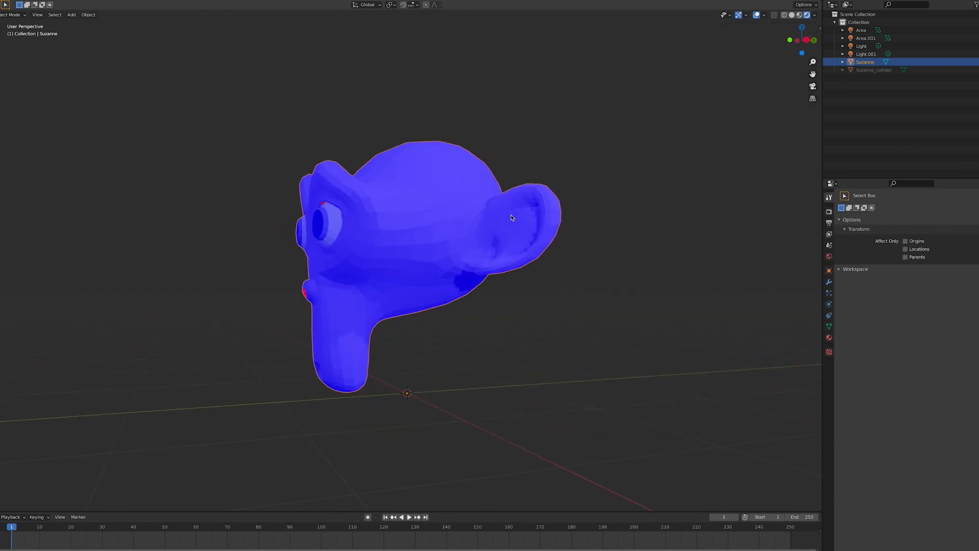
- Recalculate Suzanne's normals outward in Edit Mode, then unhide Suzanne_collider
drag(510, 218, 742, 72)
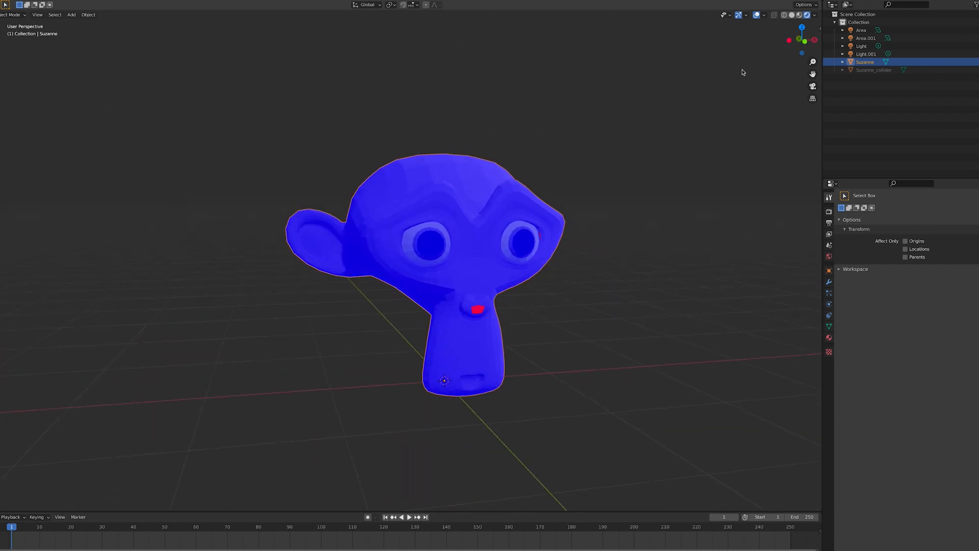
mouse_move(530, 172)
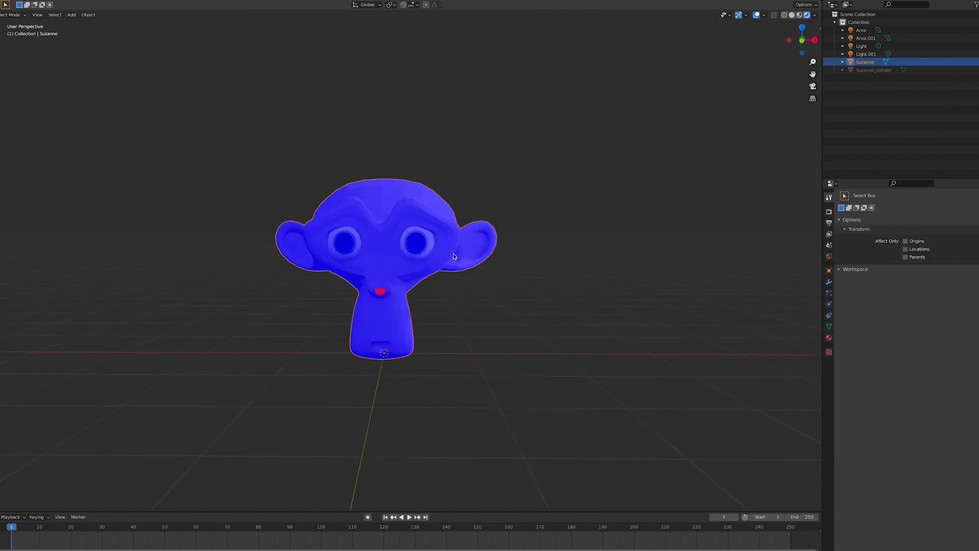
key(Tab)
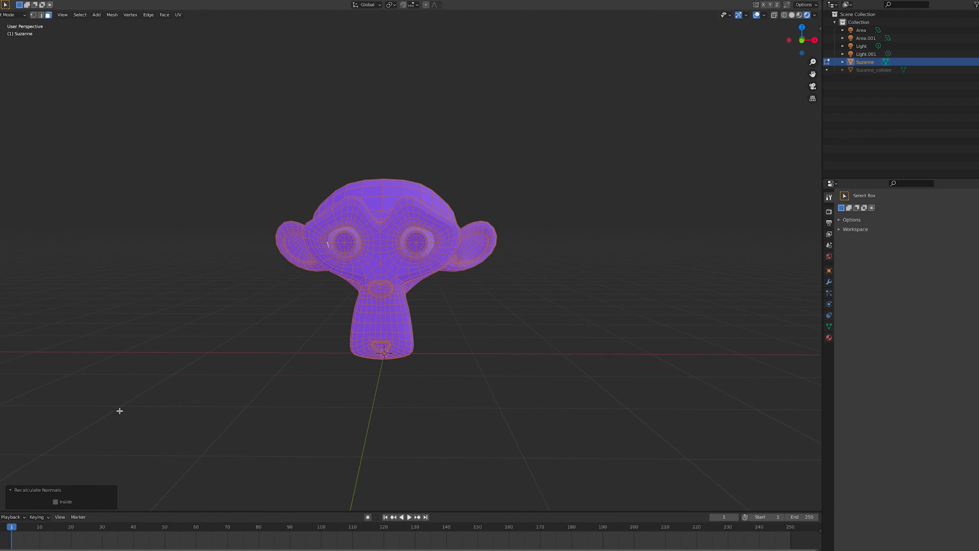
click(55, 502)
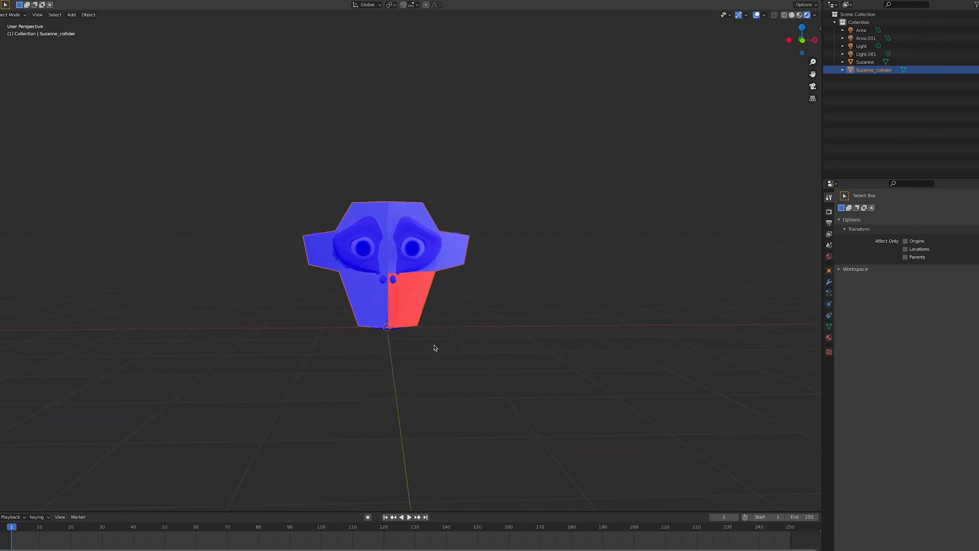
- Hide Suzanne_collider and re-enter Edit Mode on Suzanne showing blue normals
key(Tab)
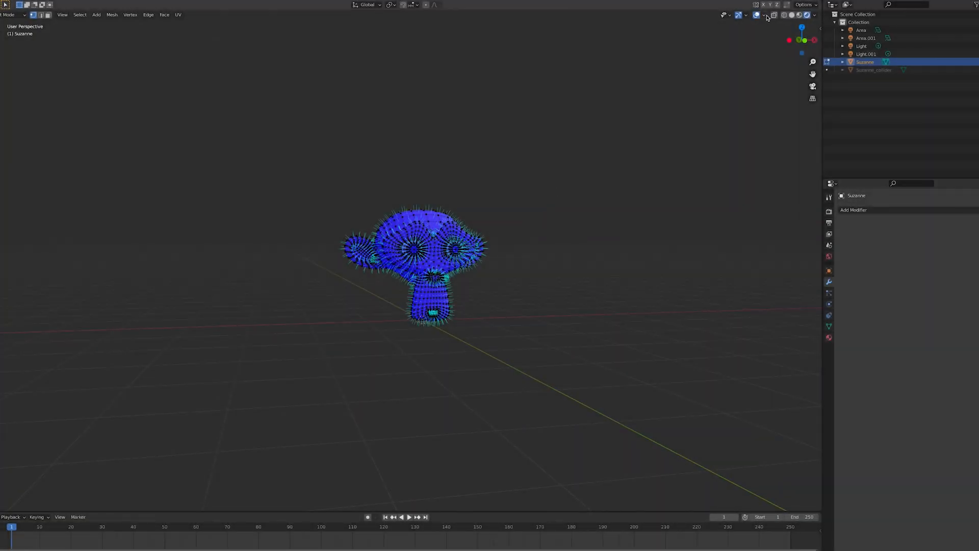
- Set displayed Normals Size to 0.20 and switch Face Orientation colouring off
click(763, 14)
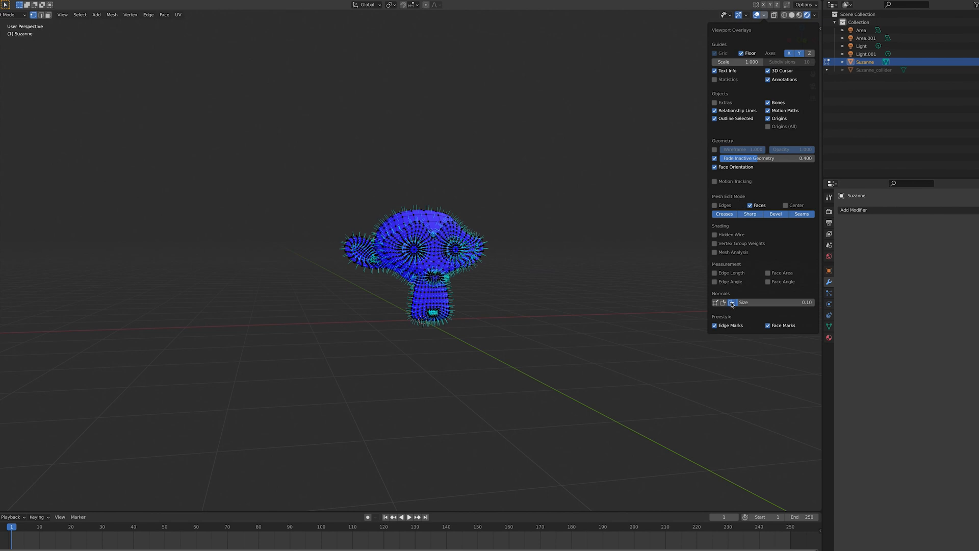
drag(749, 302, 800, 302)
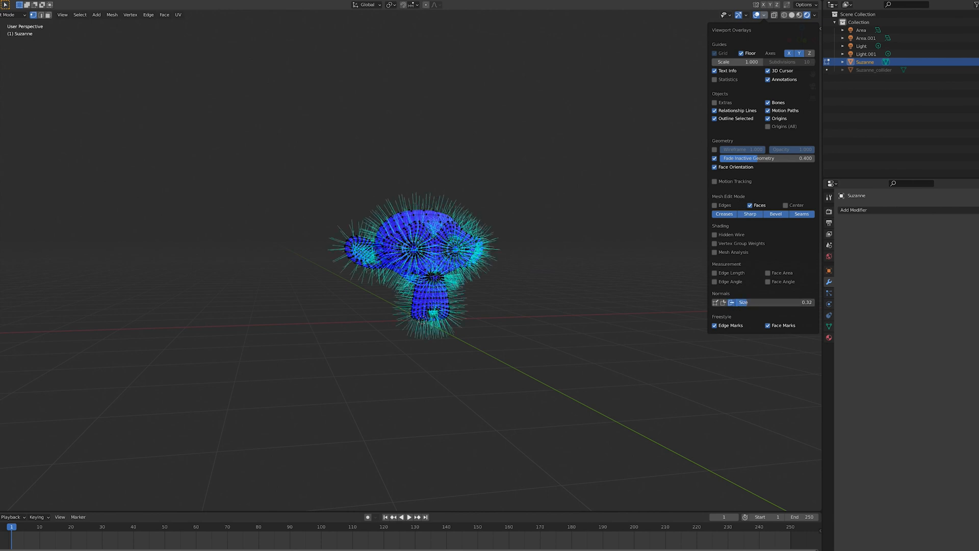
click(805, 301)
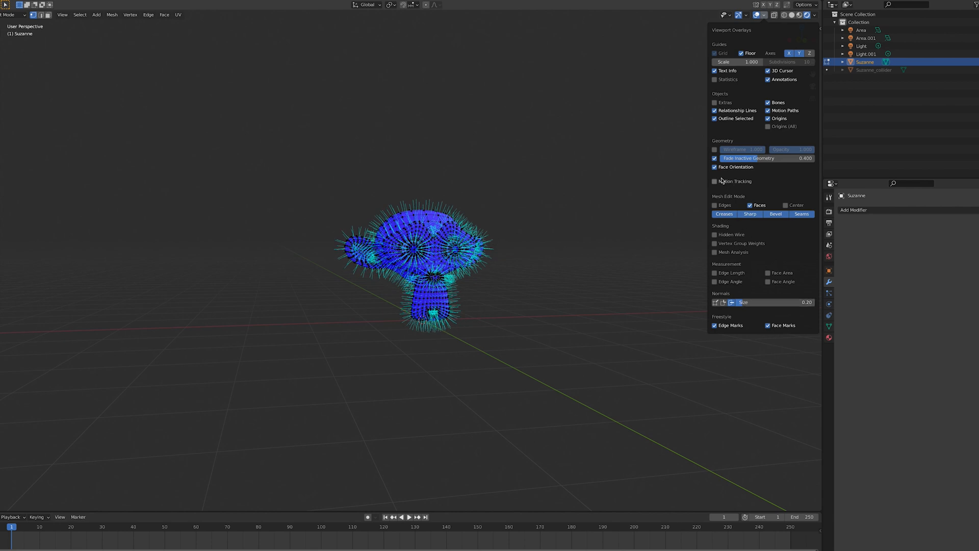
click(714, 167)
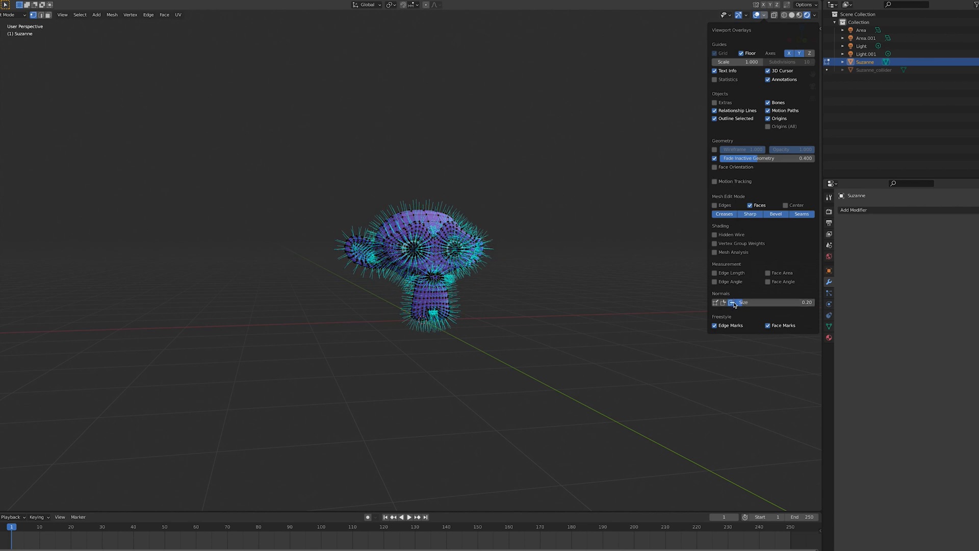